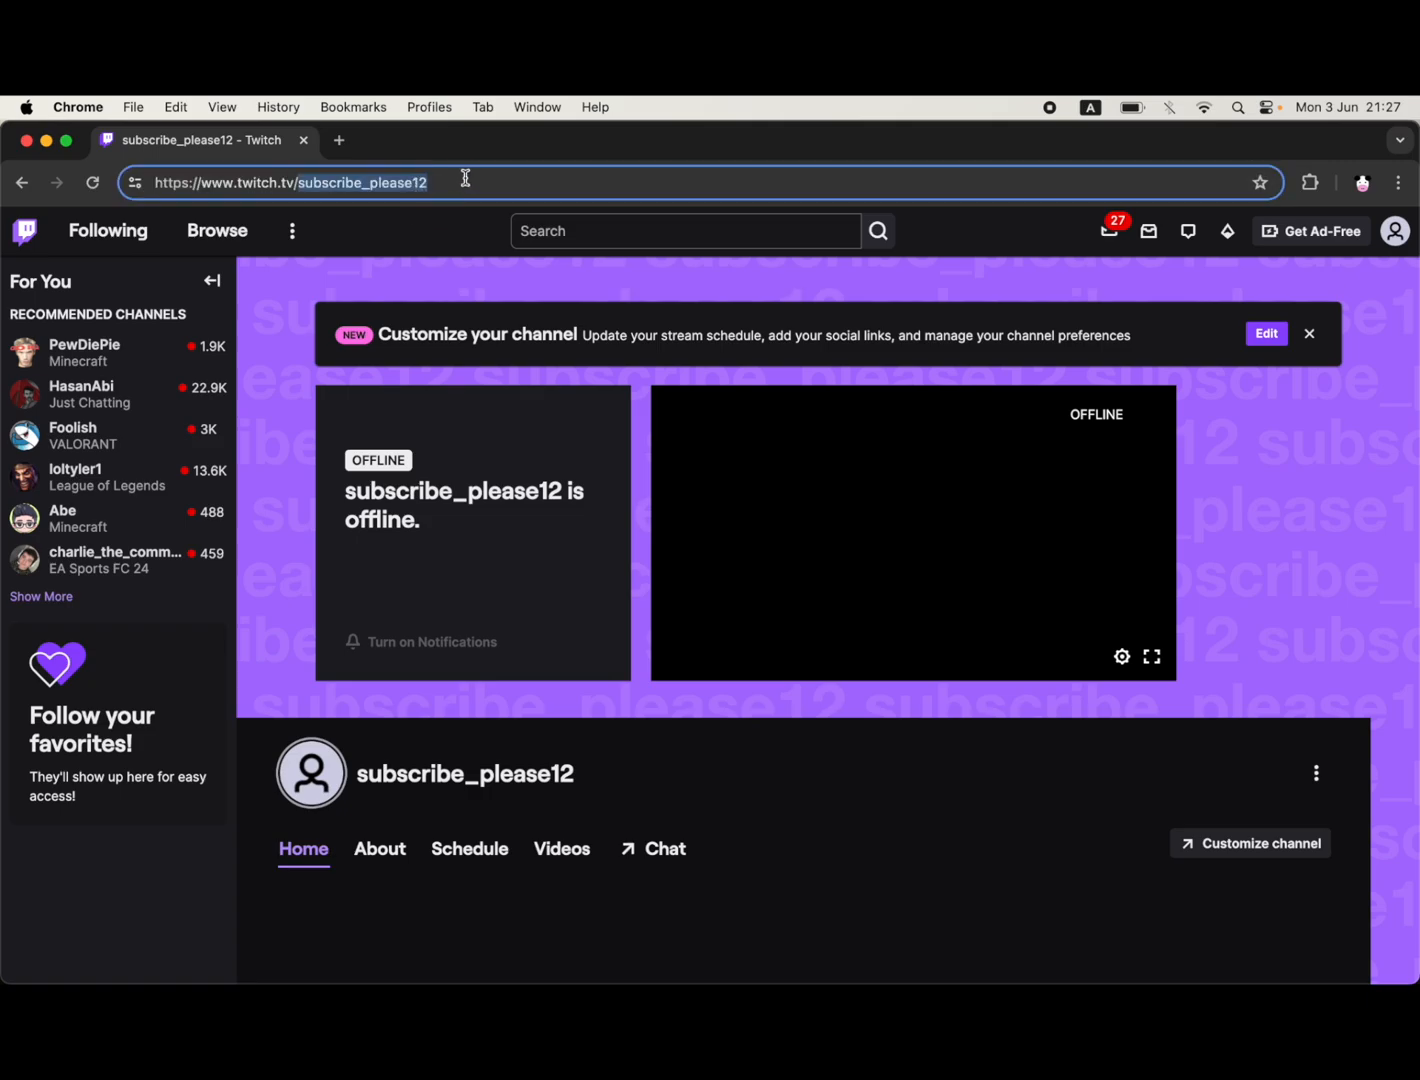
mouse_move(472, 718)
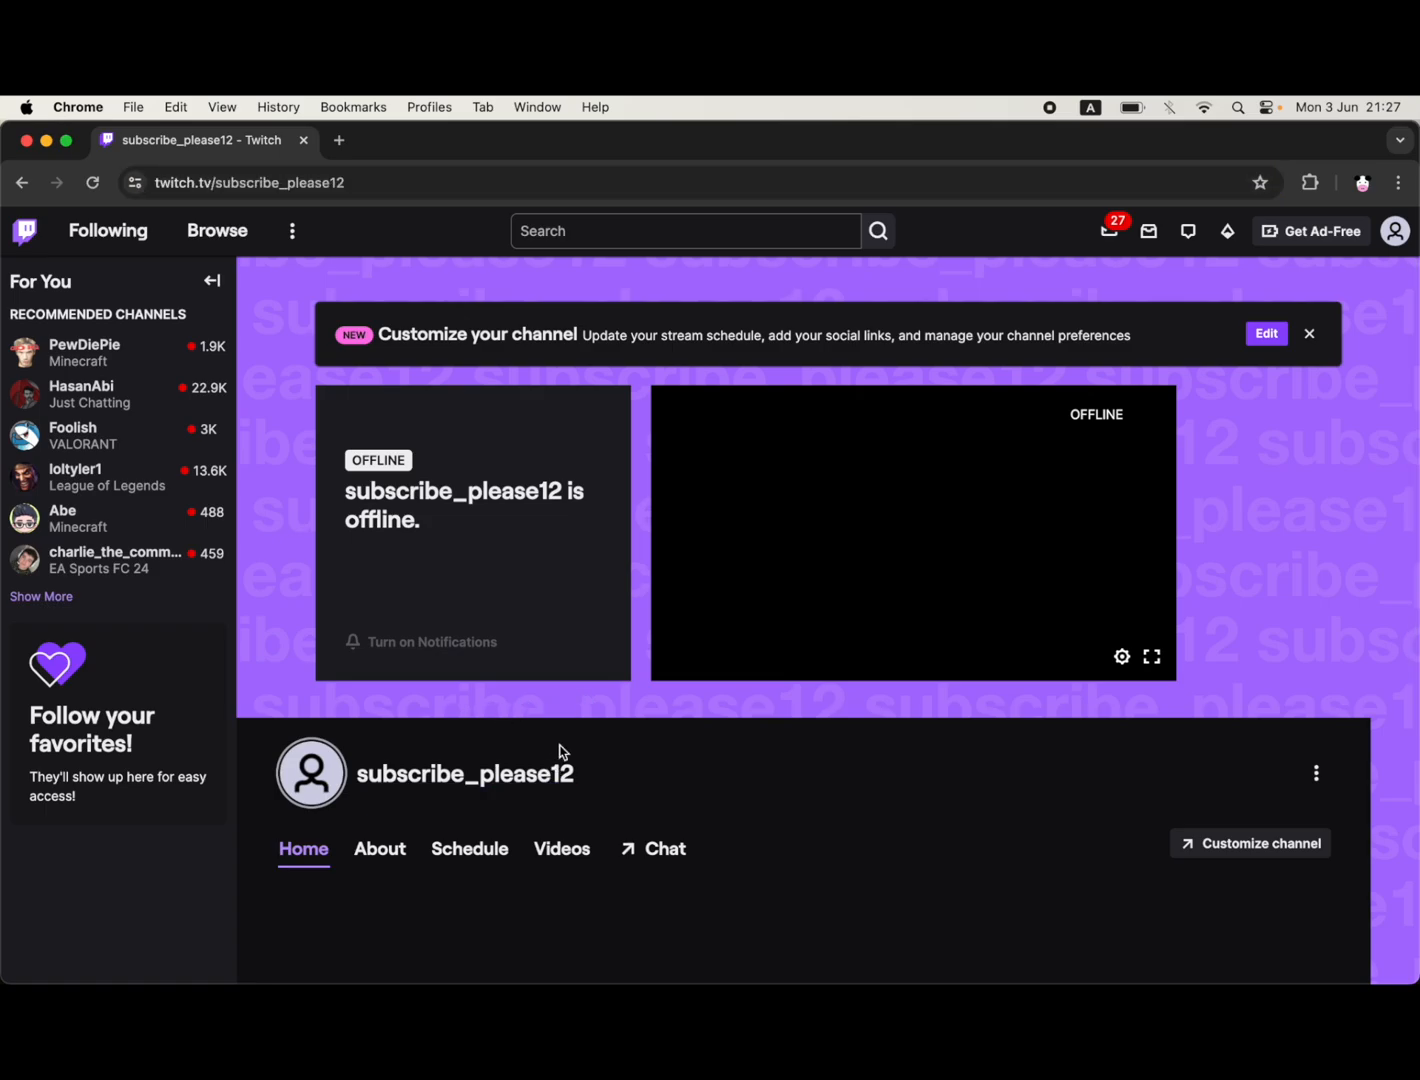
Scroll down the subscribe_please12 channel page to the channel tabs.
scroll("down", 3)
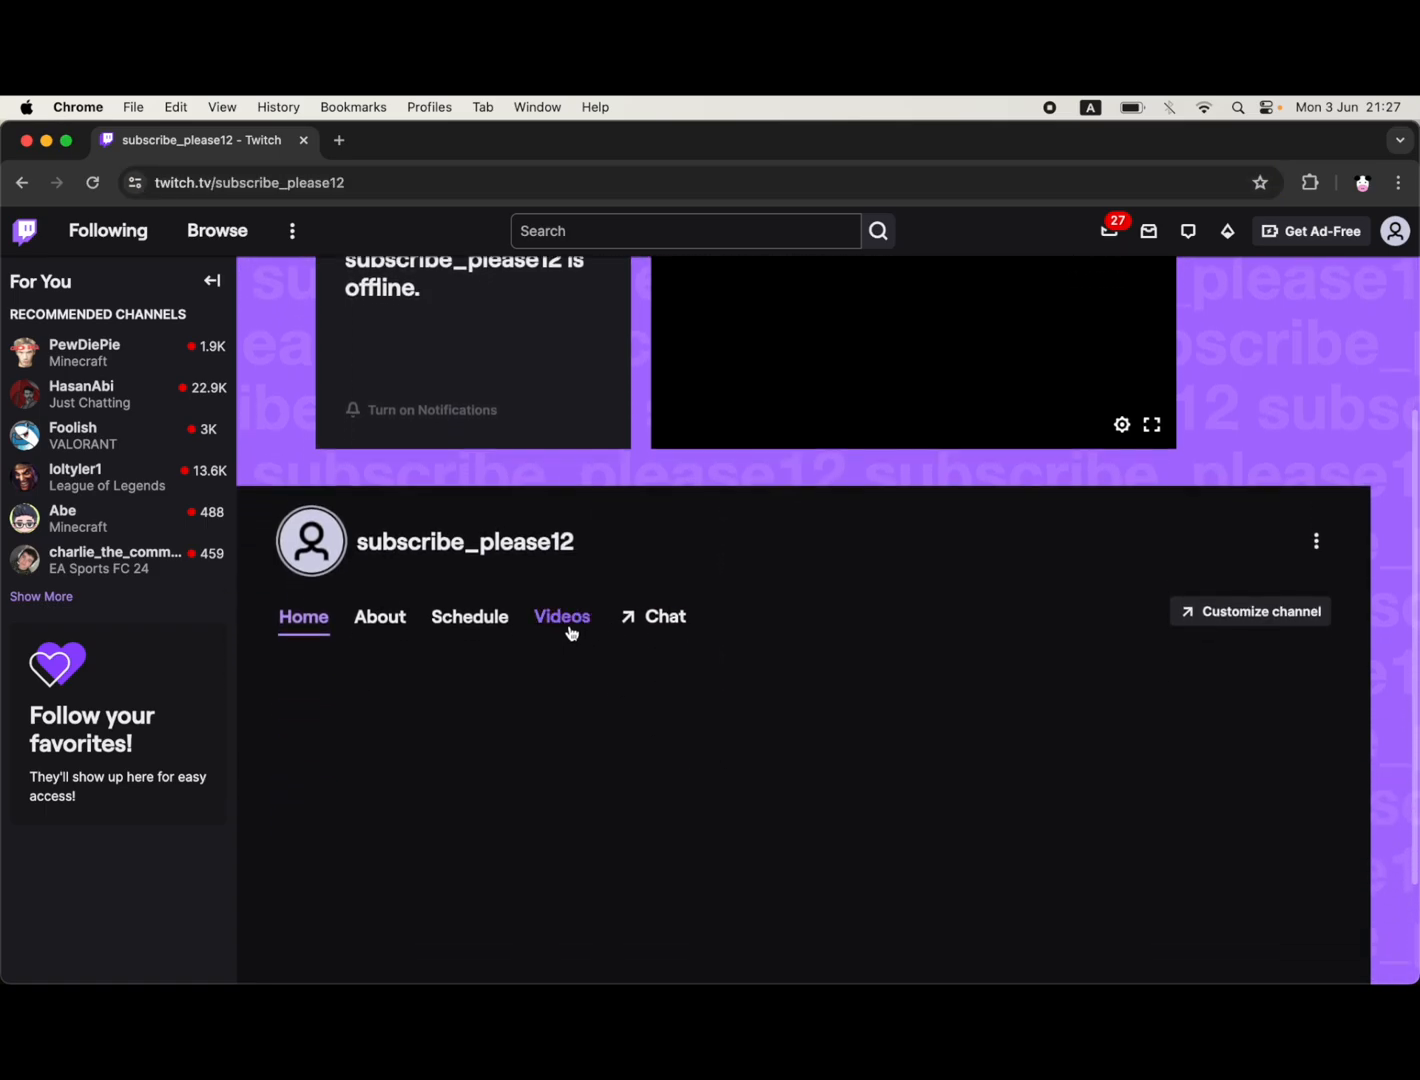
Filter the channel's Videos list to Past Broadcasts and bring up the account menu.
left_click(562, 616)
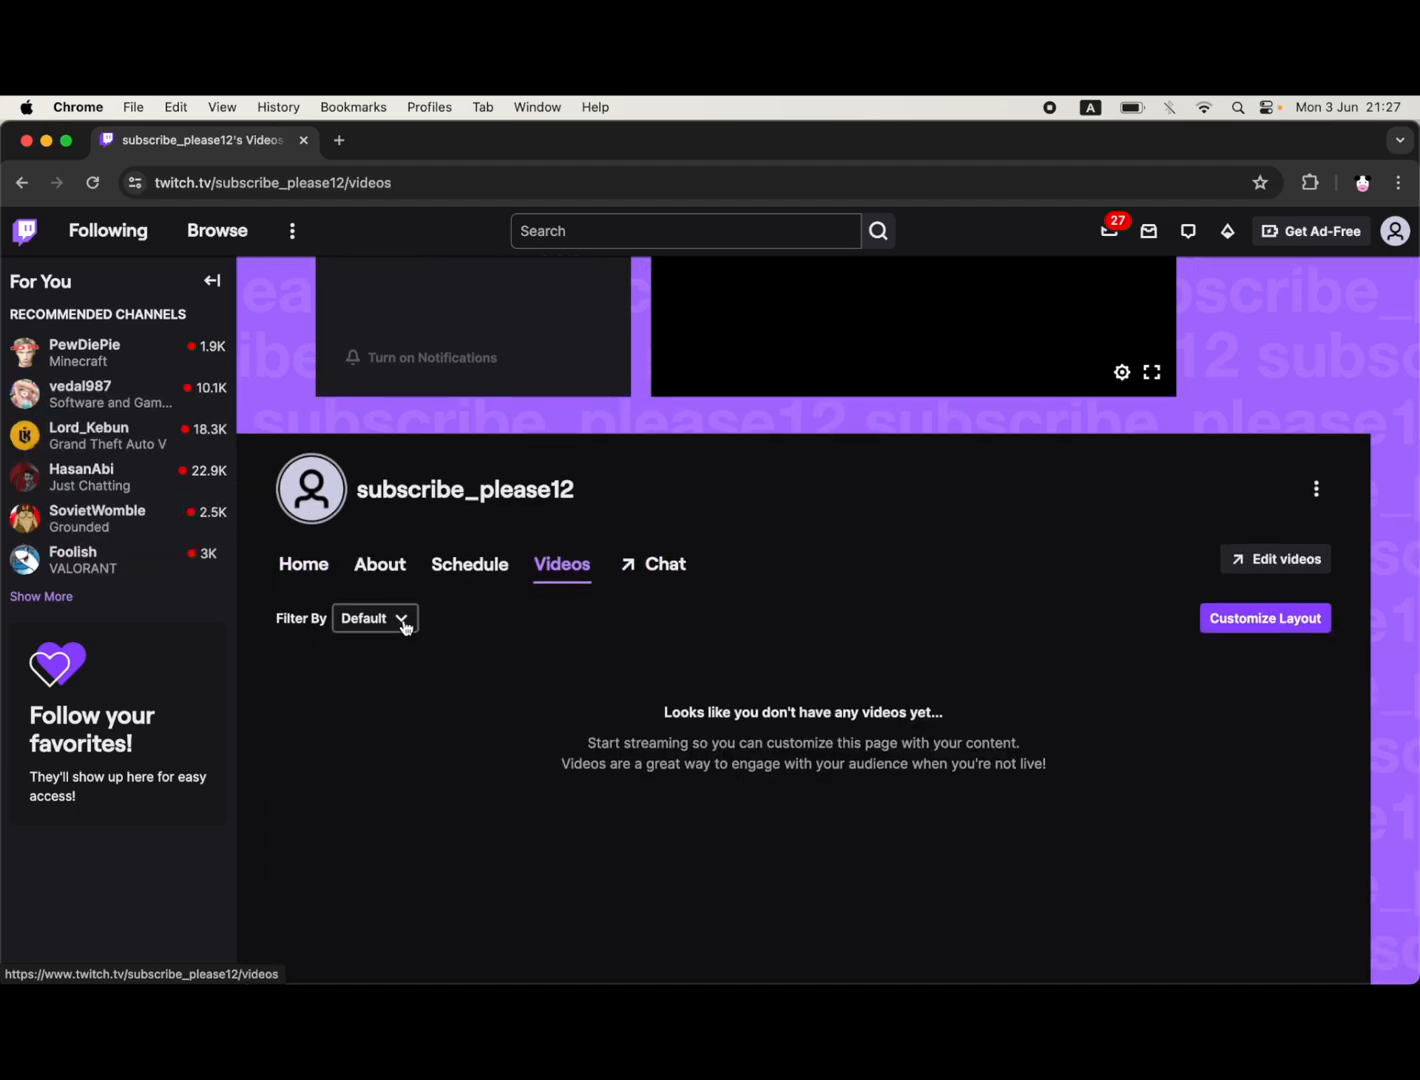
left_click(374, 618)
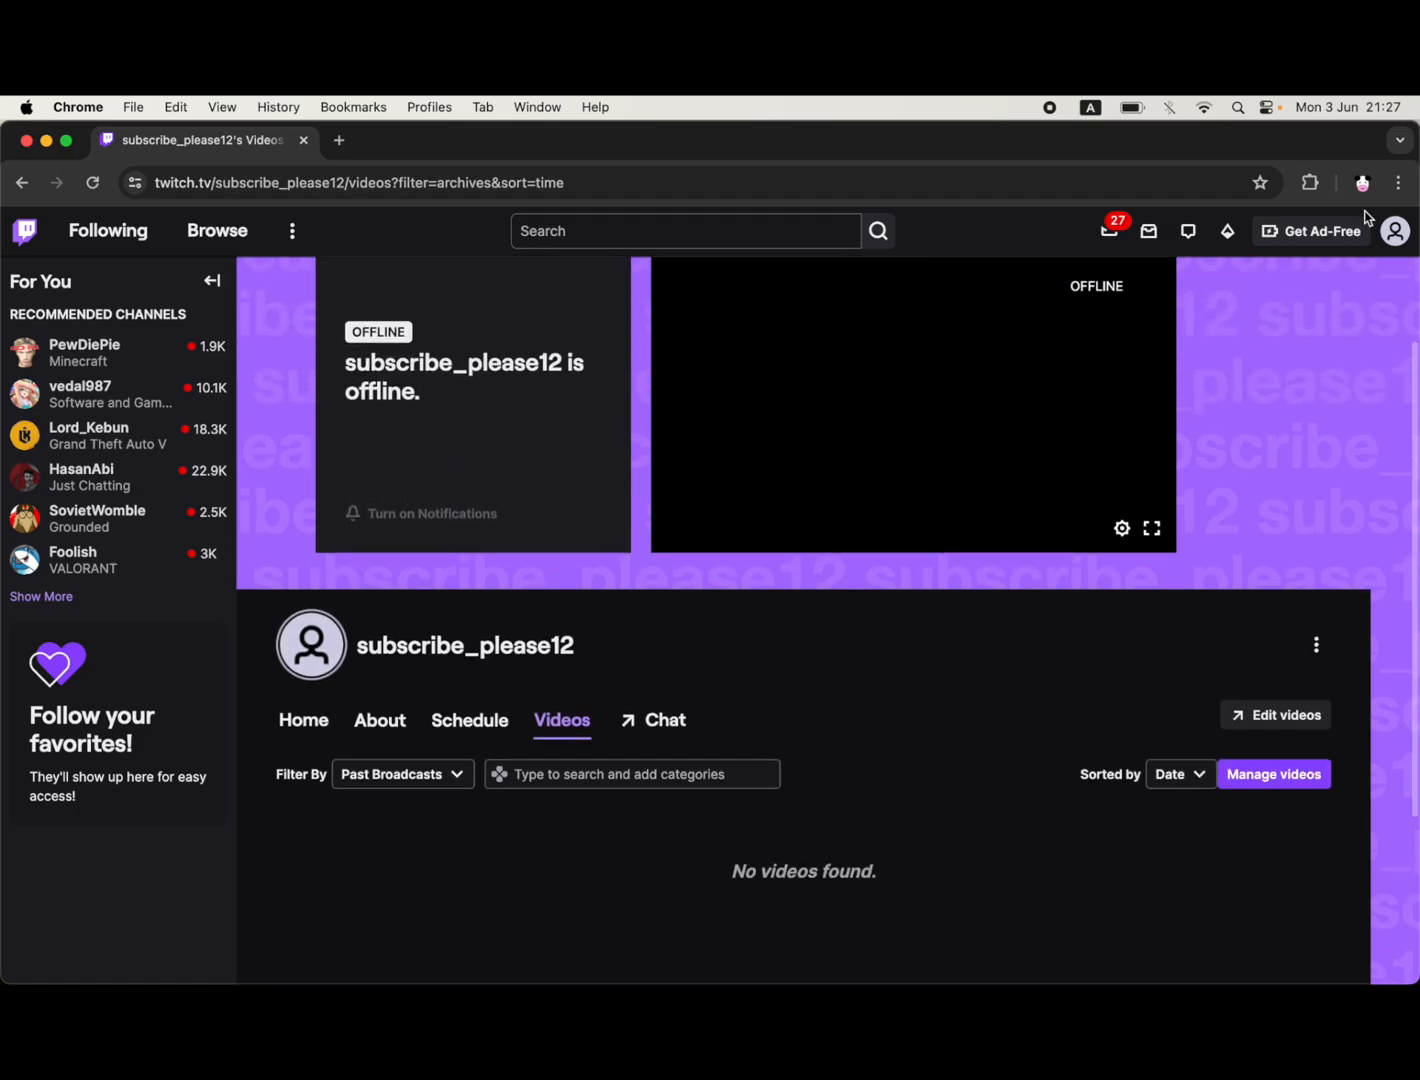
left_click(1392, 232)
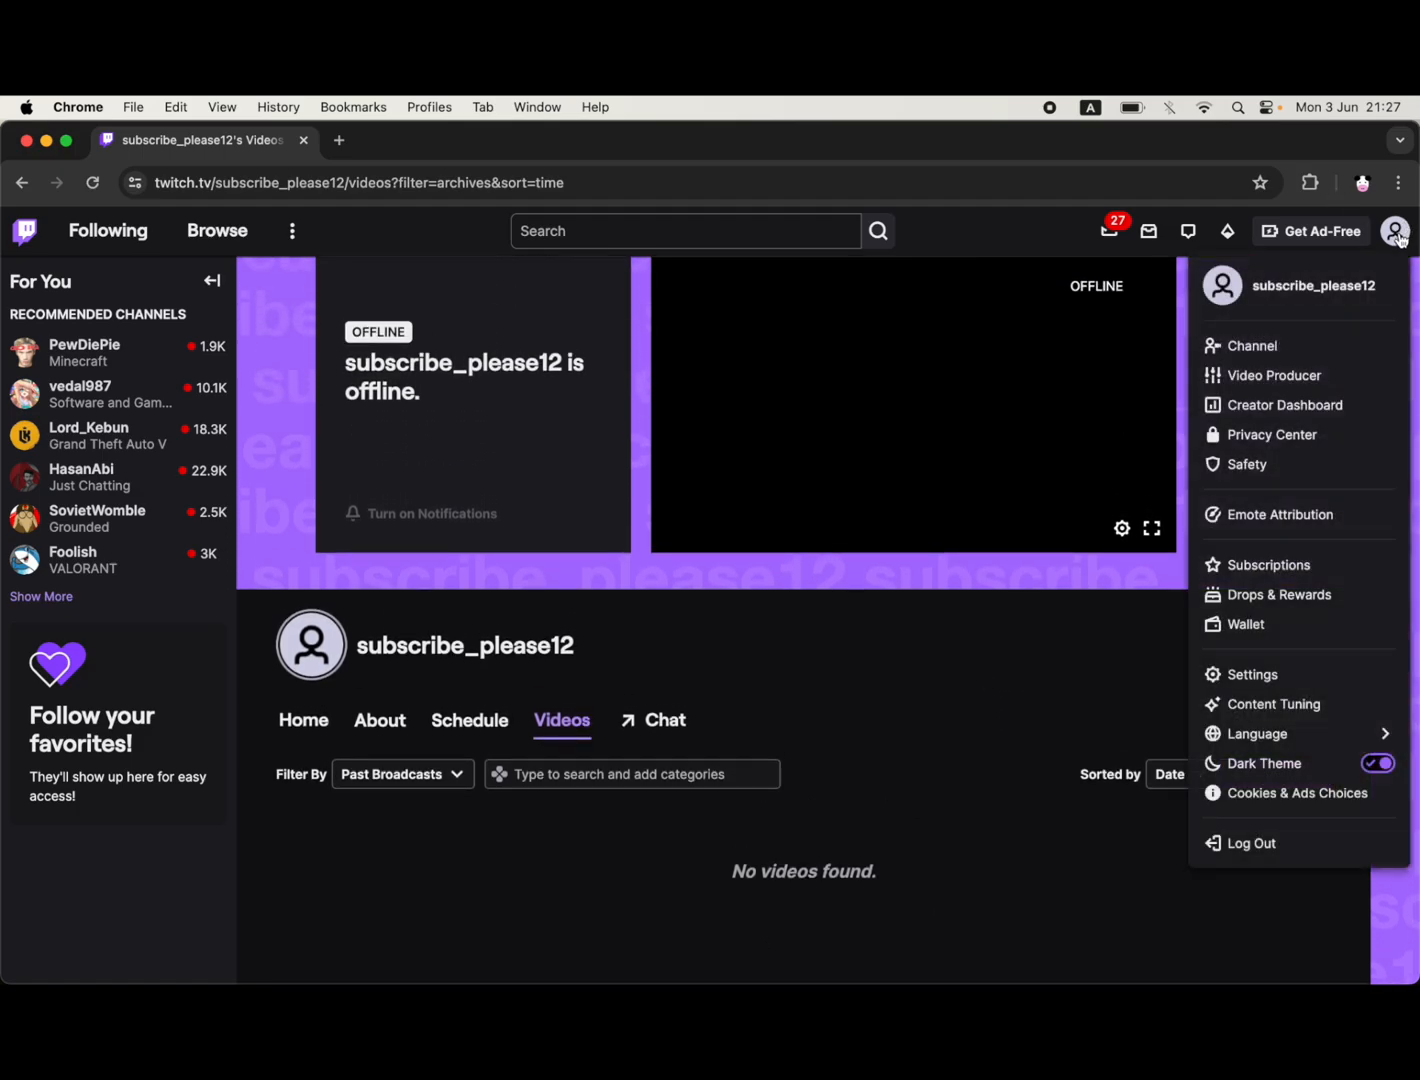
Go to Creator Dashboard and reach the Stream page under Settings.
left_click(1288, 404)
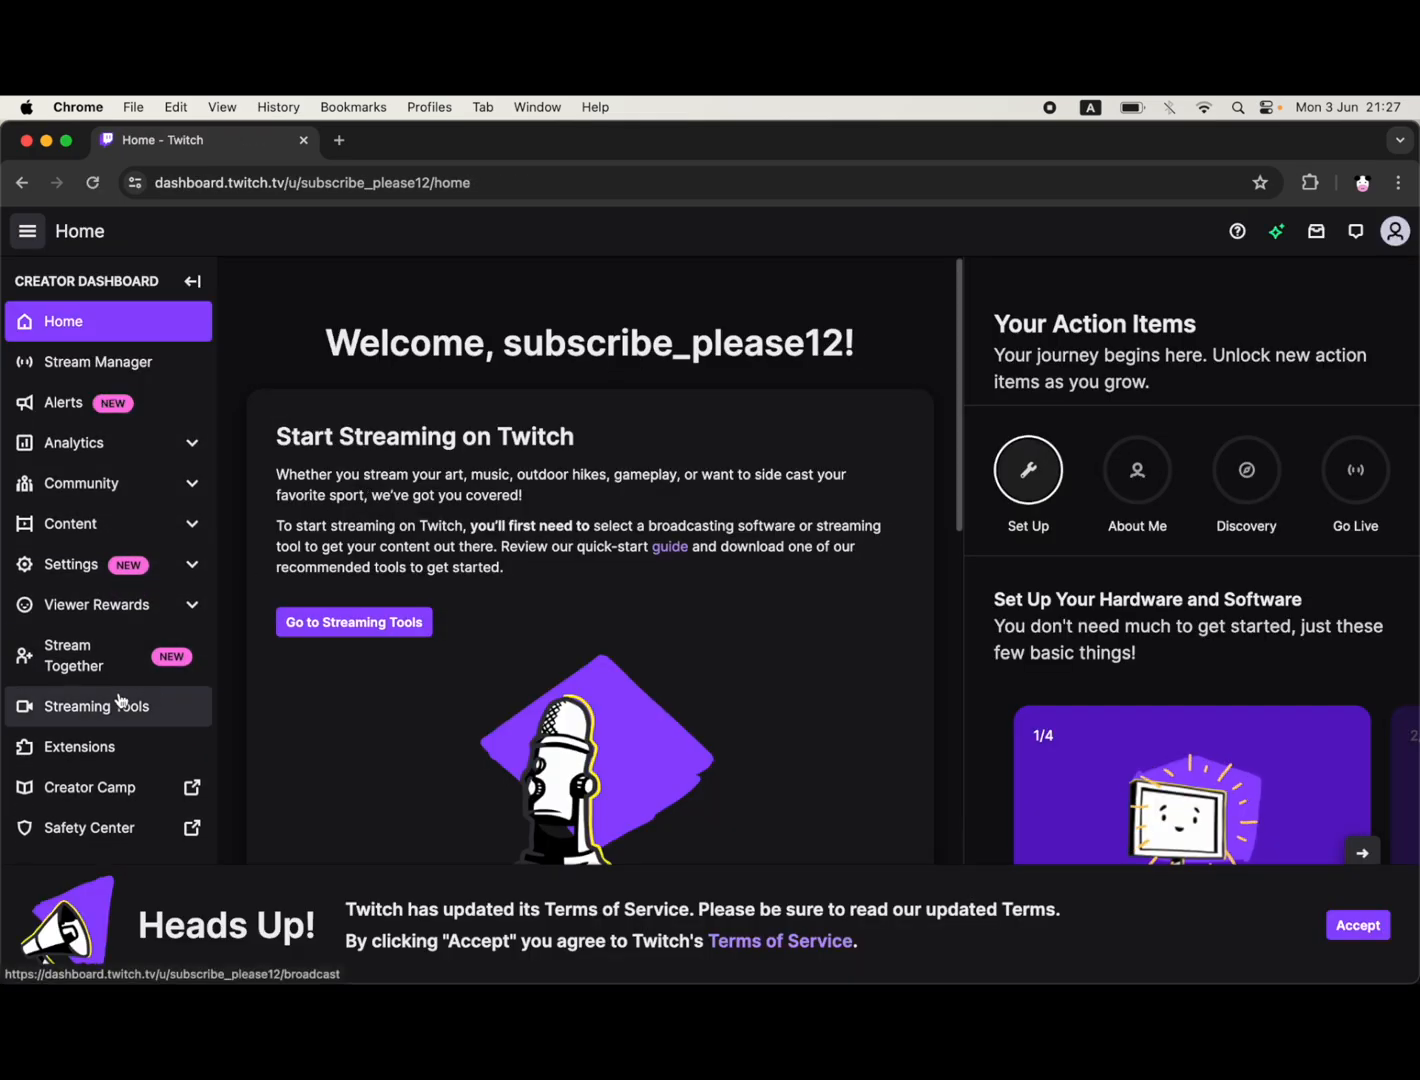
mouse_move(124, 584)
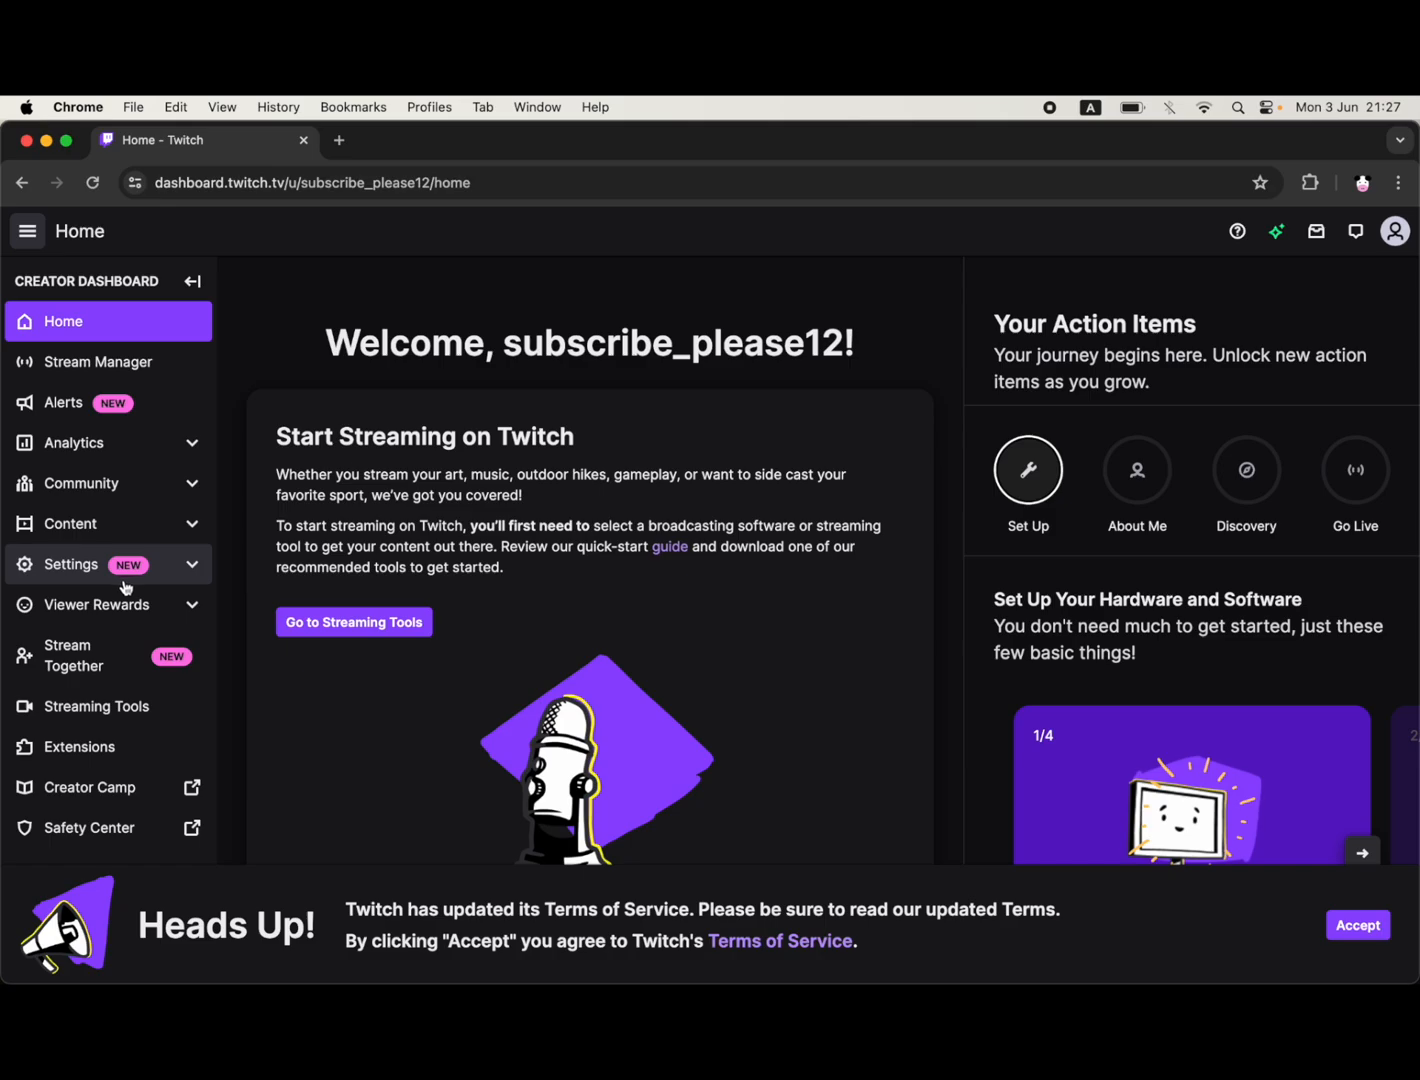
left_click(70, 564)
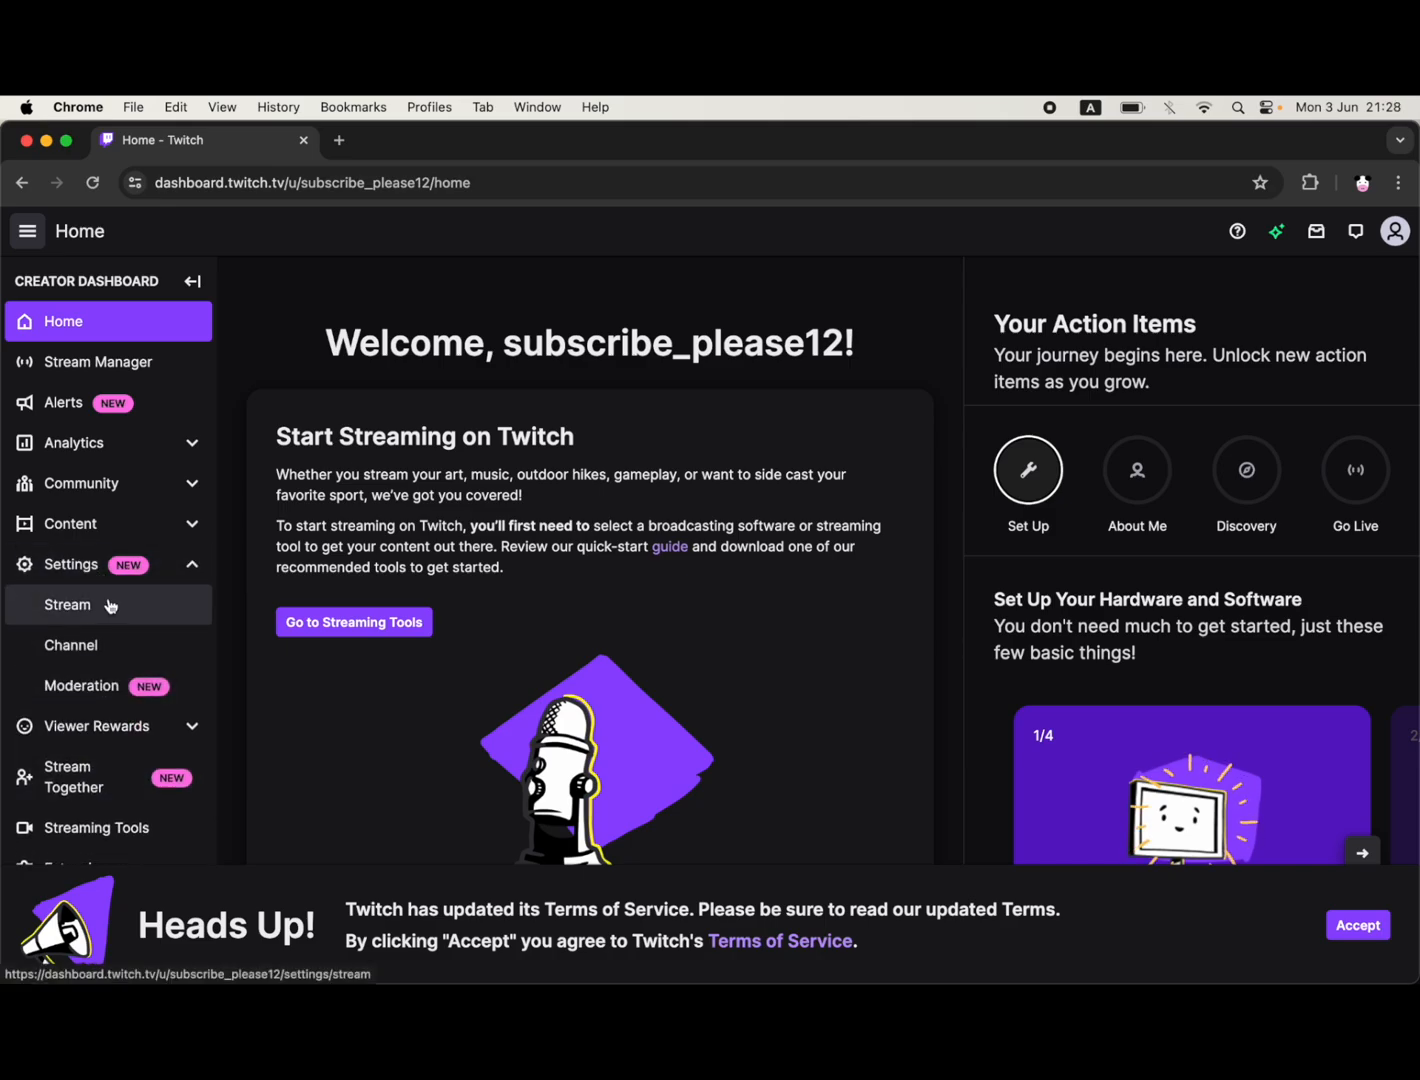
left_click(68, 604)
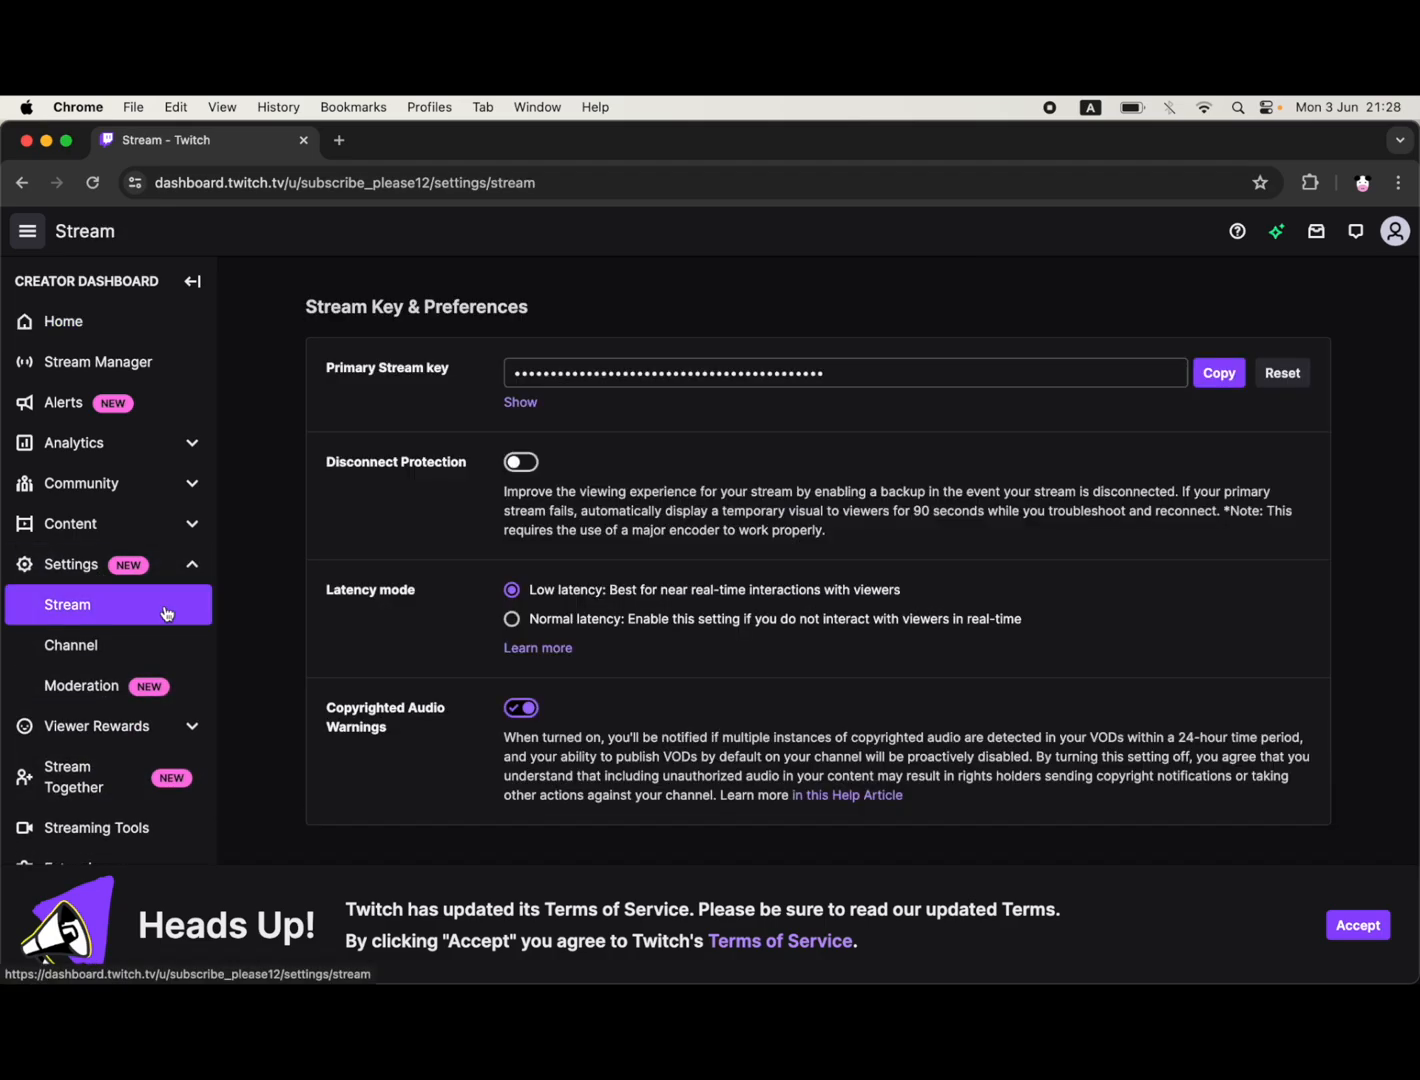
Switch on Store past broadcasts in VOD Settings, with VODs published by default.
scroll("down", 3)
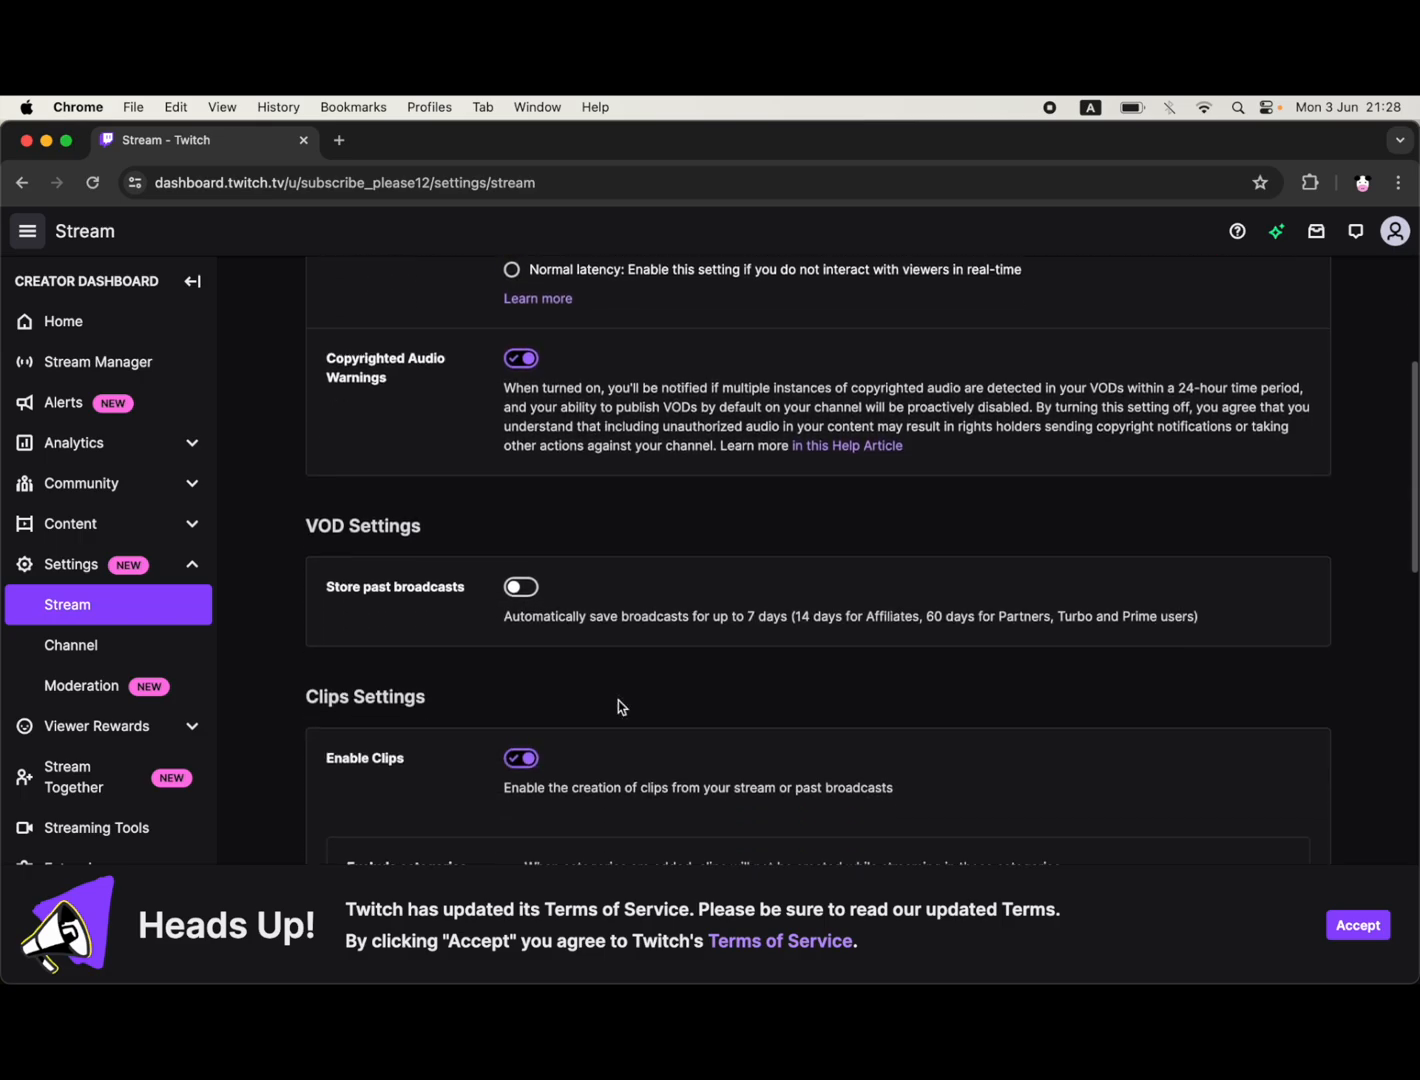
scroll("down", 3)
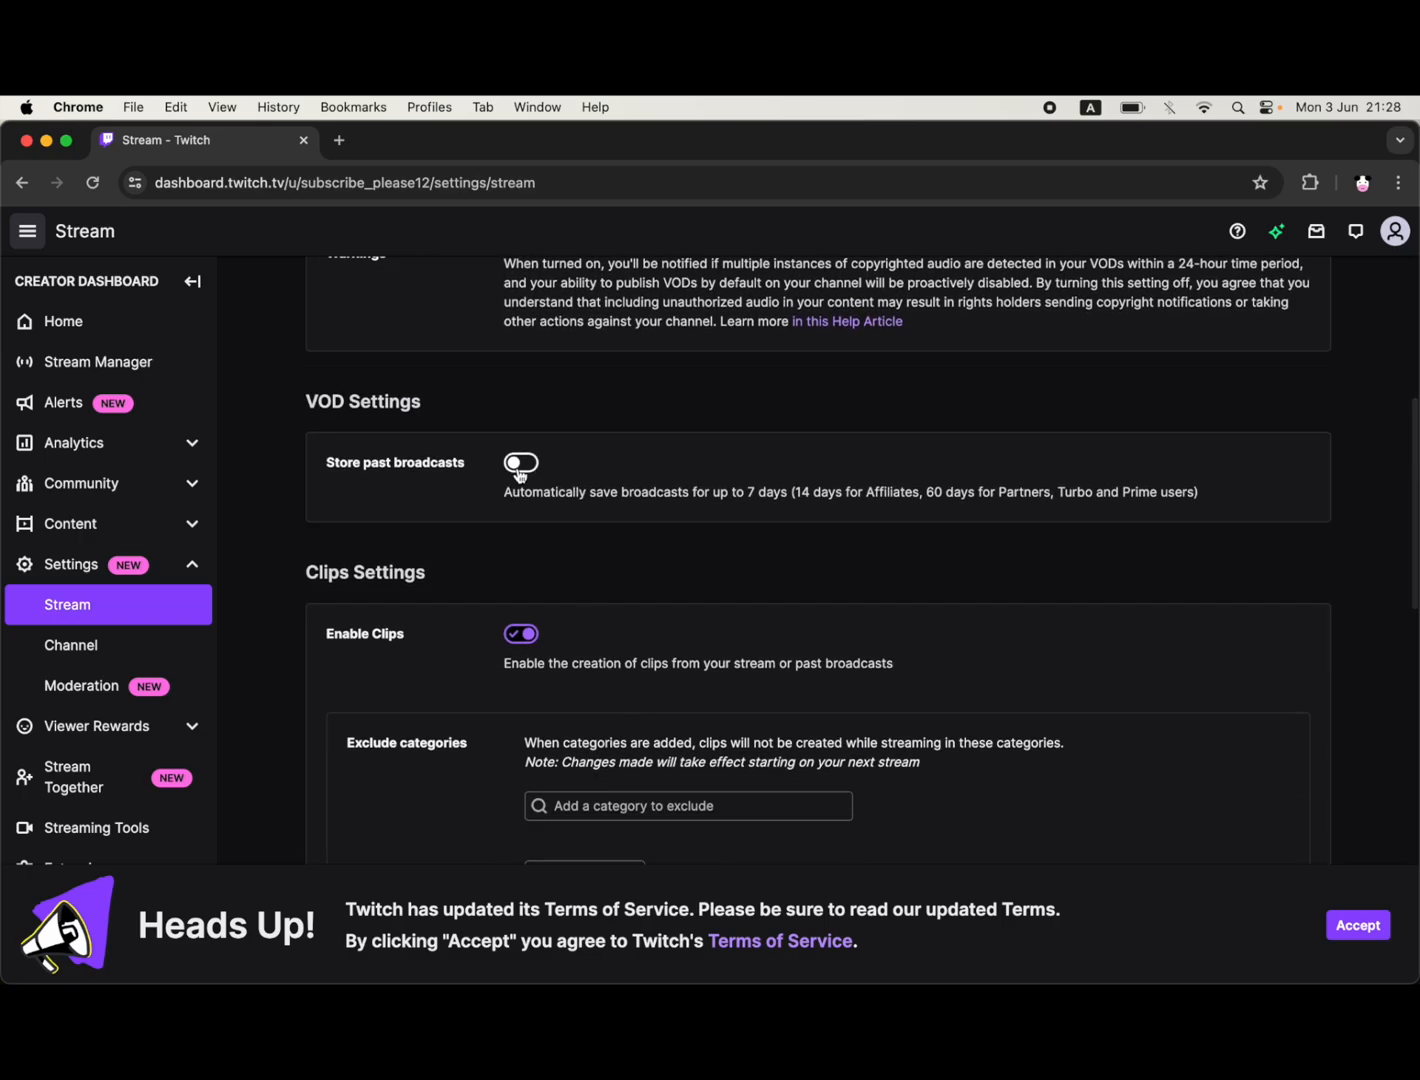
left_click(520, 462)
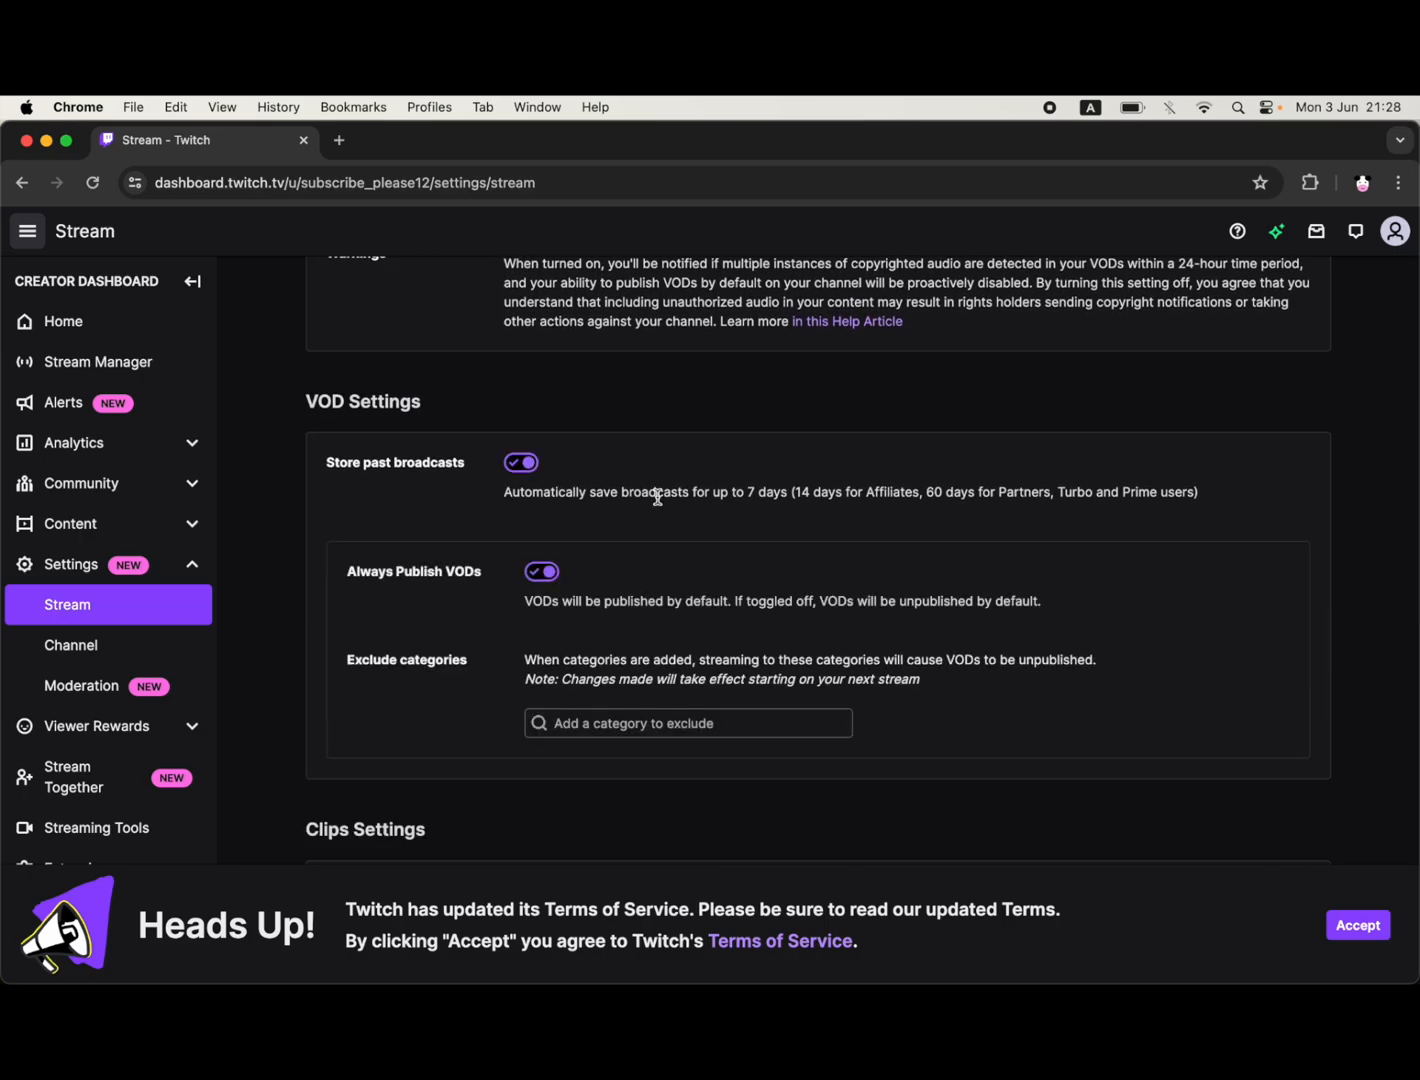
left_click(688, 724)
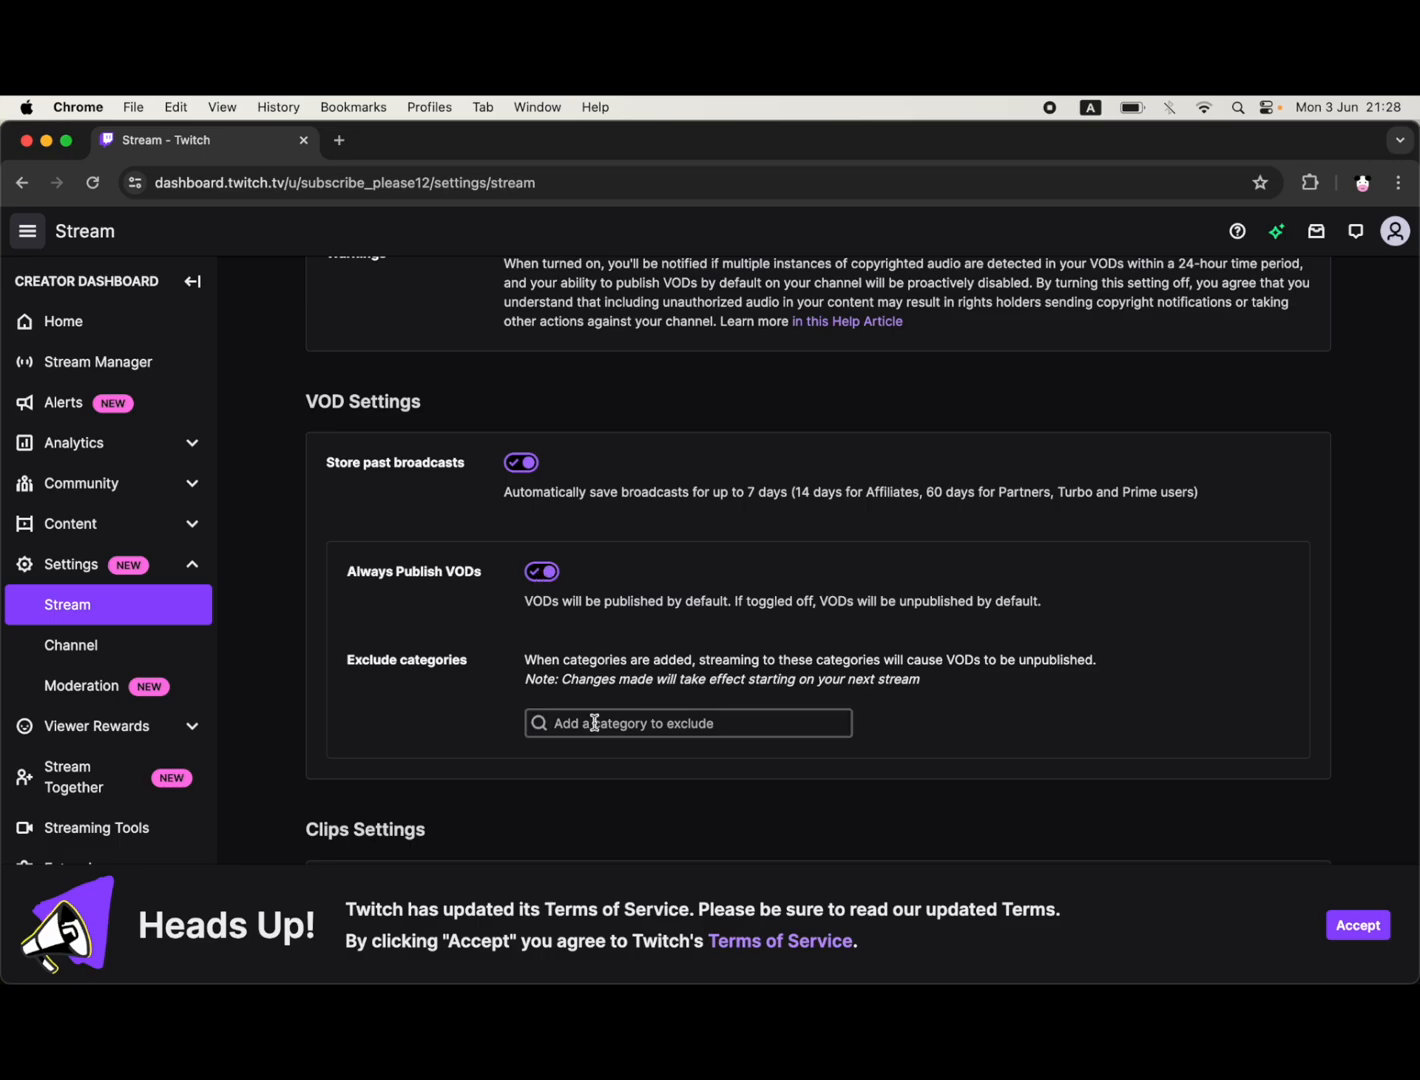
scroll("down", 3)
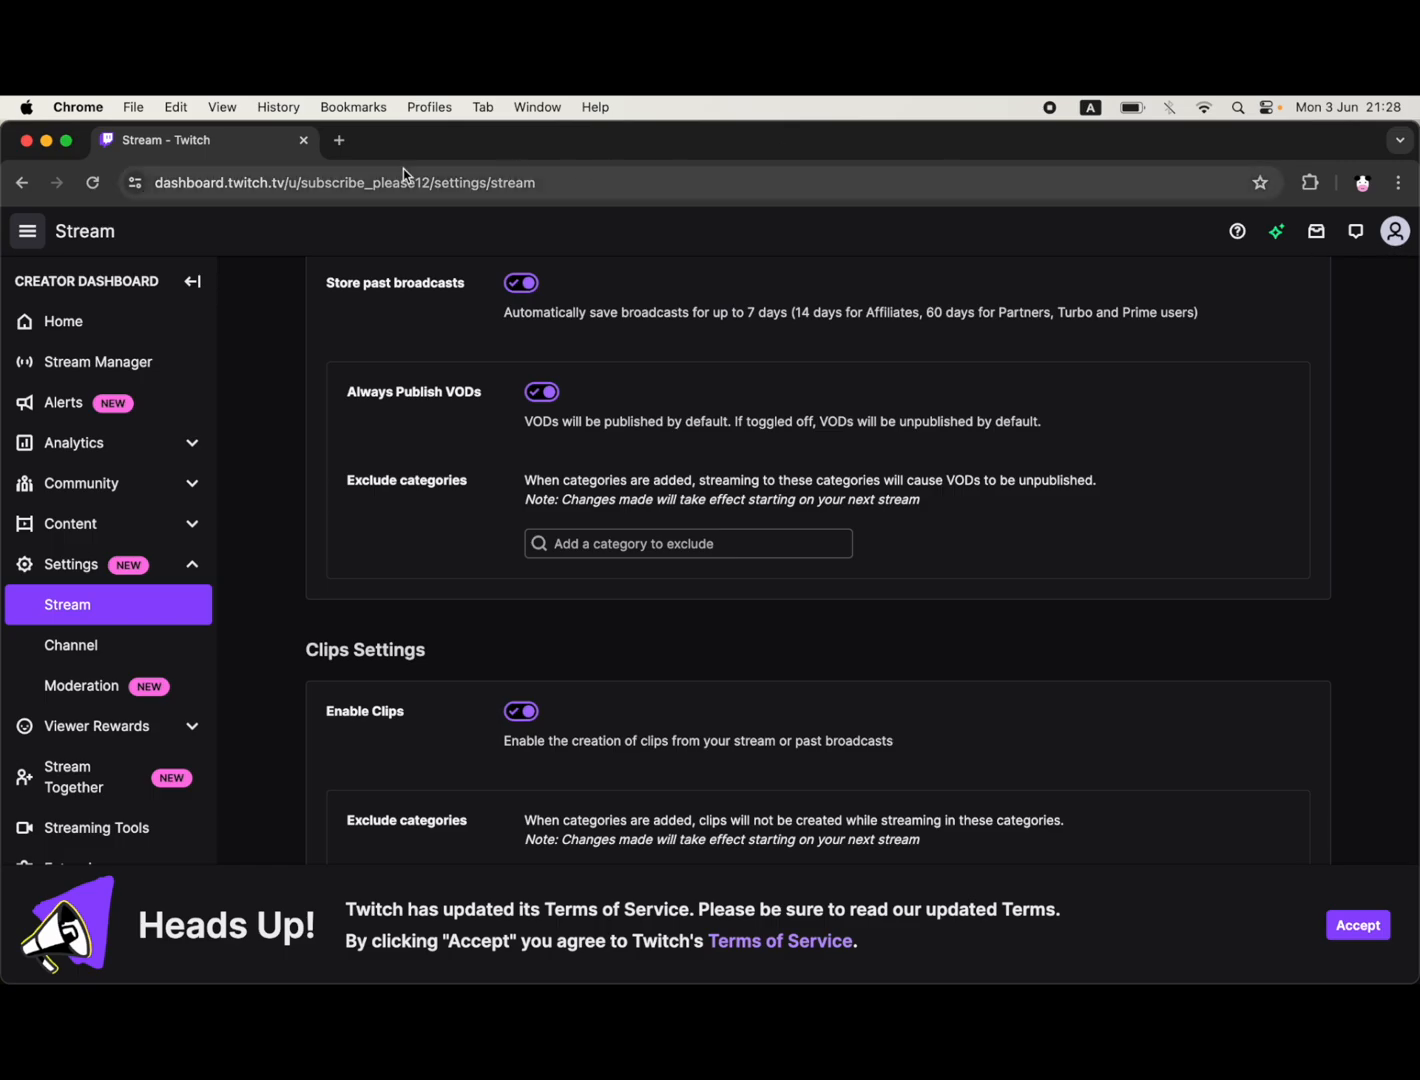
Back on the channel Videos page, confirm the Past Broadcasts filter and focus the category search box.
left_click(62, 320)
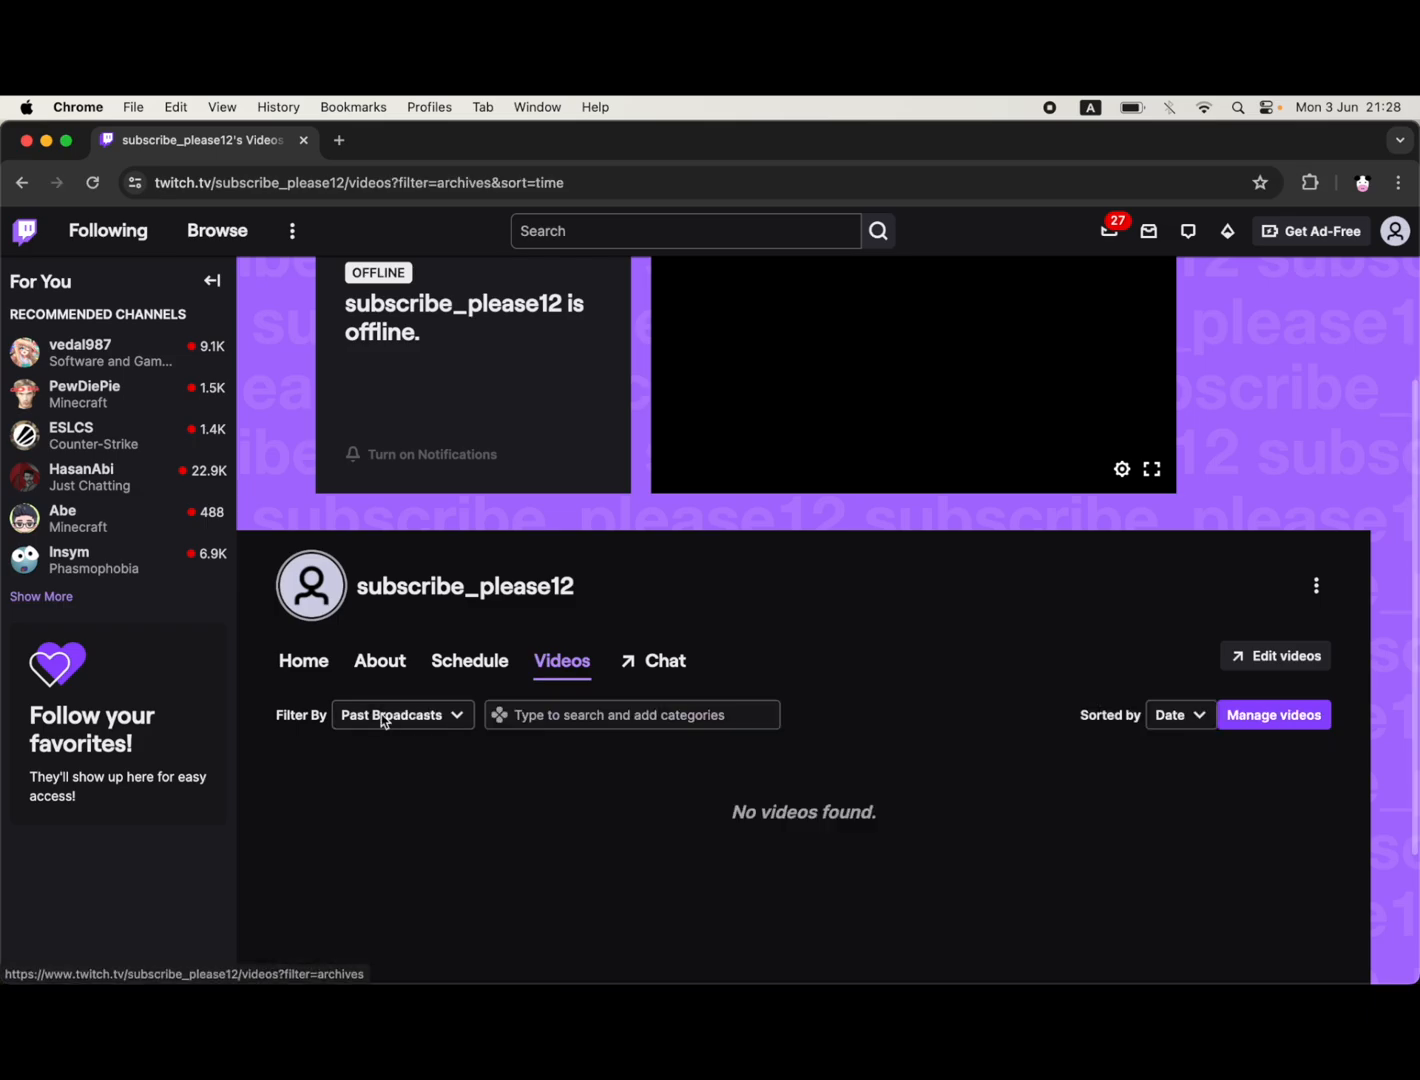
left_click(400, 714)
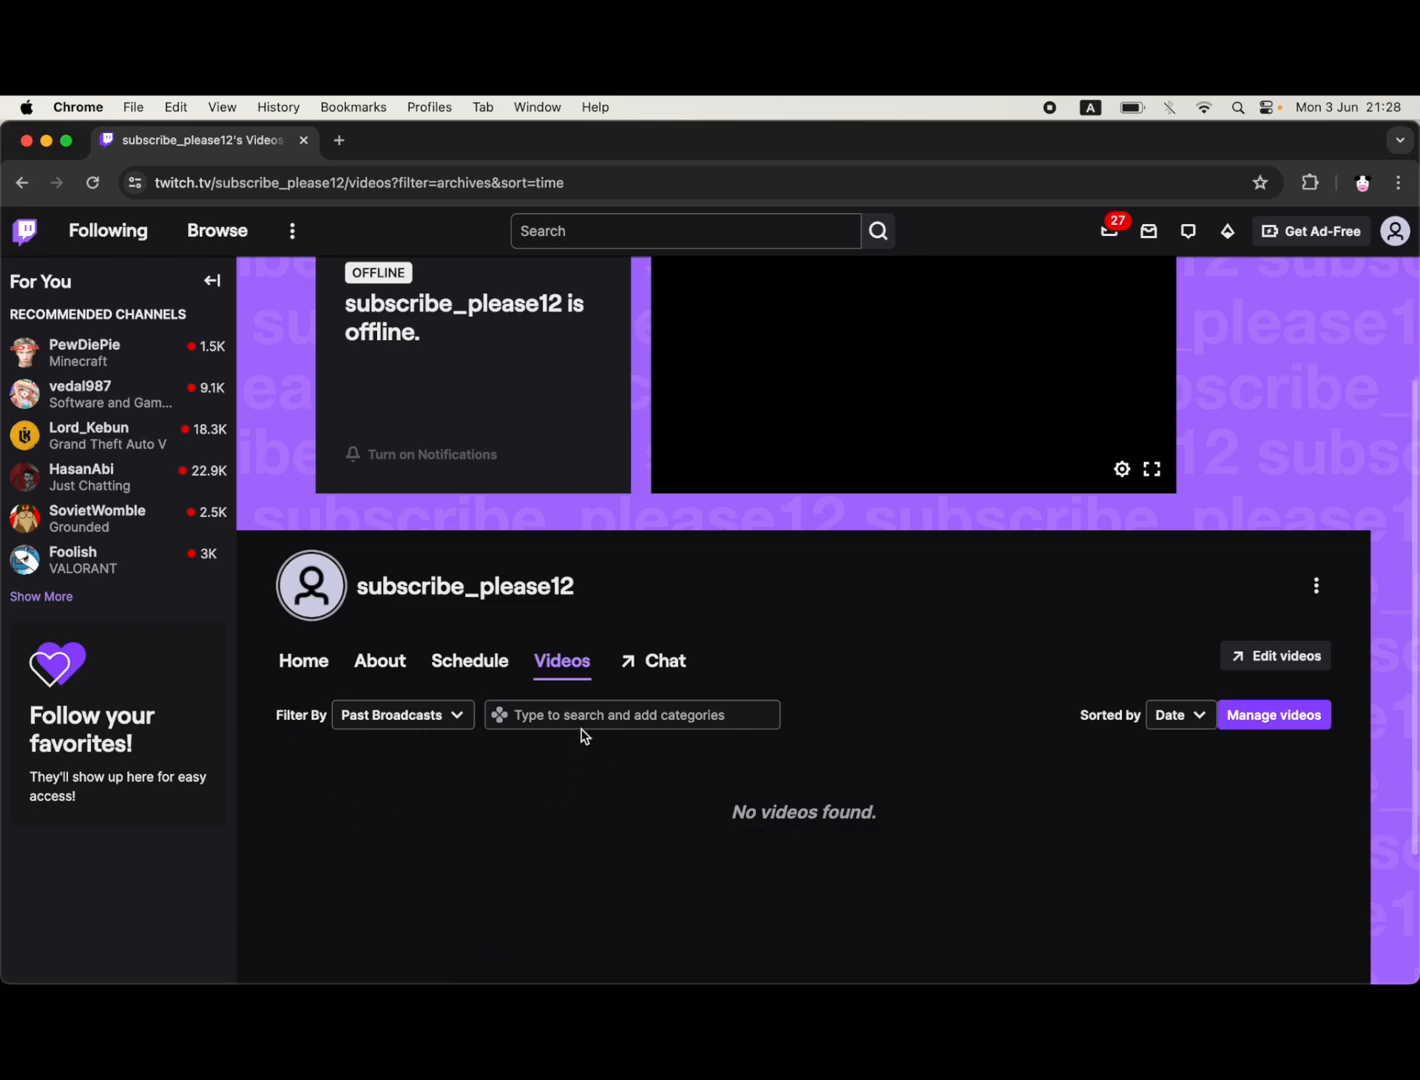
left_click(632, 714)
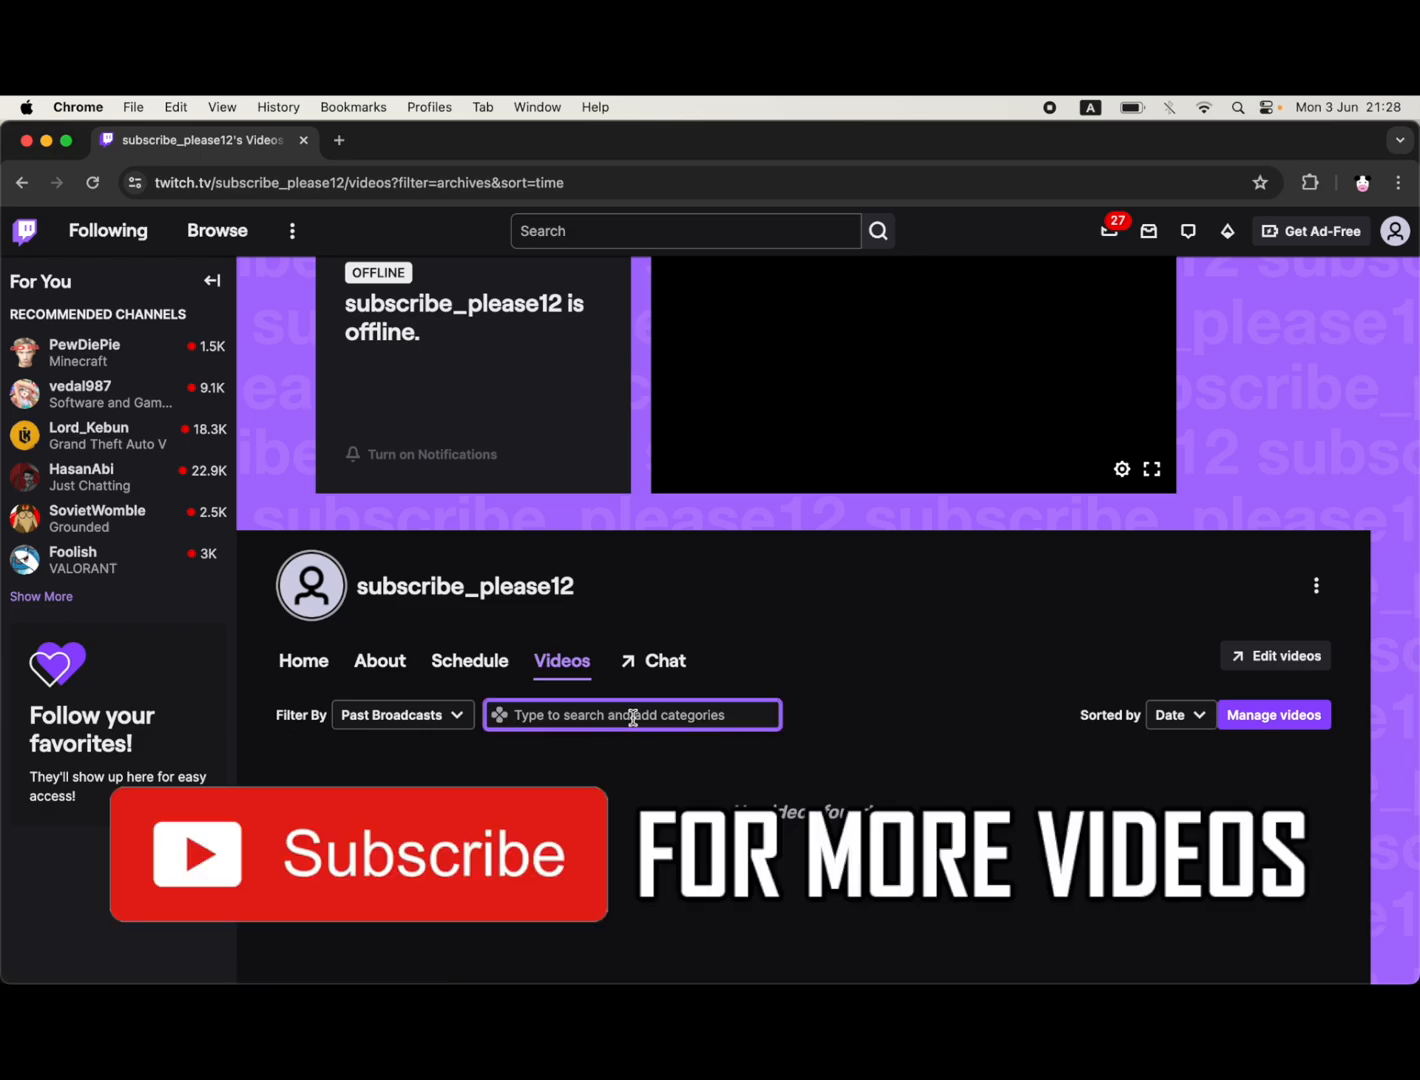